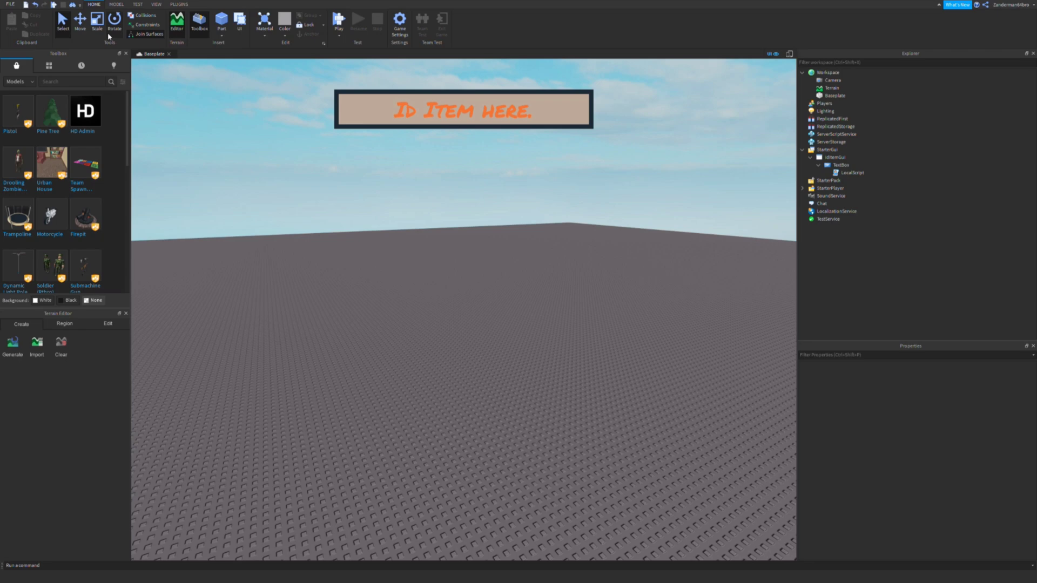
{"action": "mouse_move", "coordinate": [427, 129]}
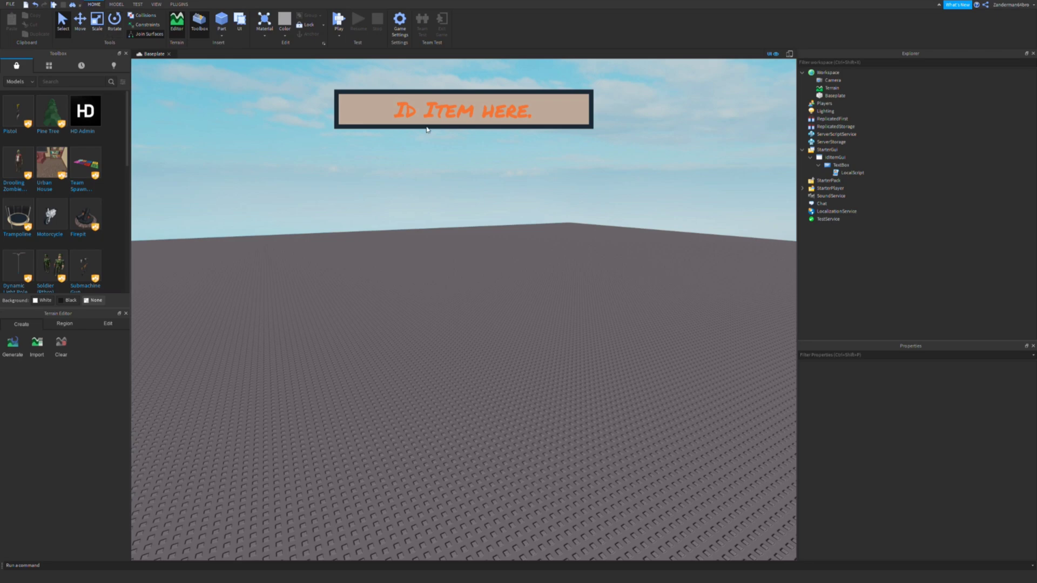
Playtest the place, entering gear ID 12848902 to prompt the Teddy Bloxpin purchase.
{"action": "type", "text": "VDF"}
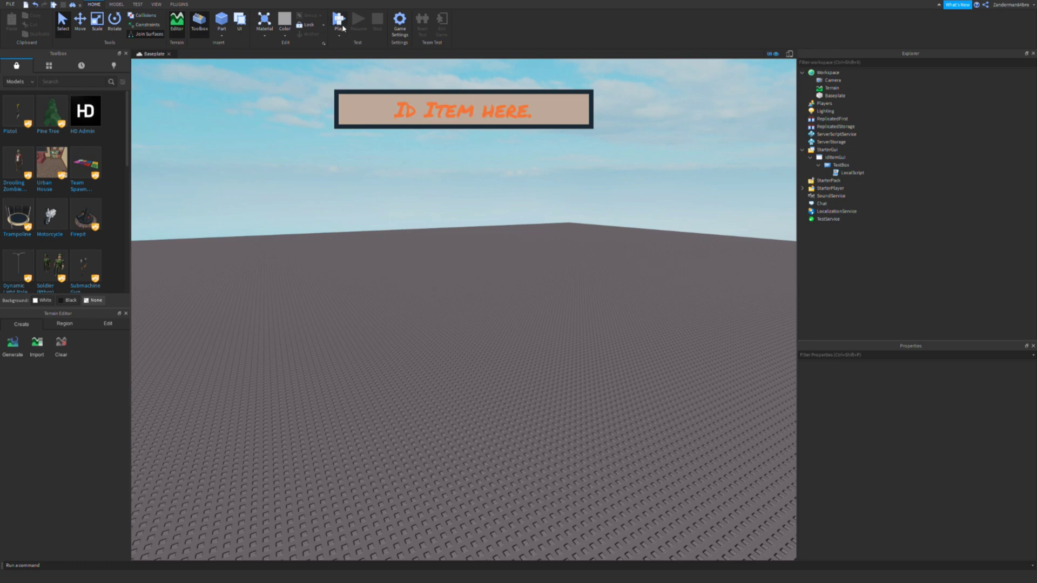
{"action": "left_click", "coordinate": [338, 21]}
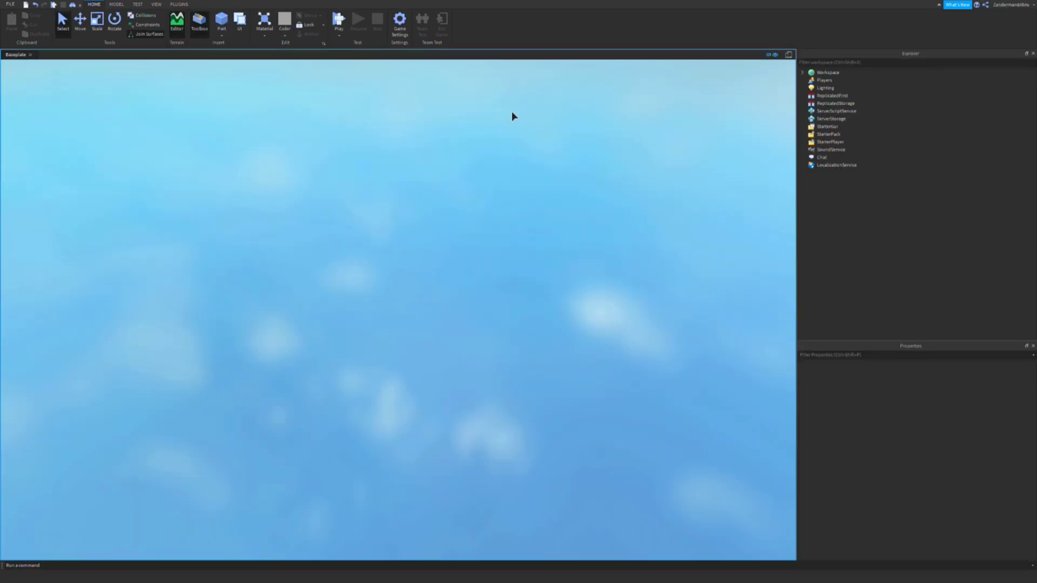
{"action": "left_click", "coordinate": [337, 23]}
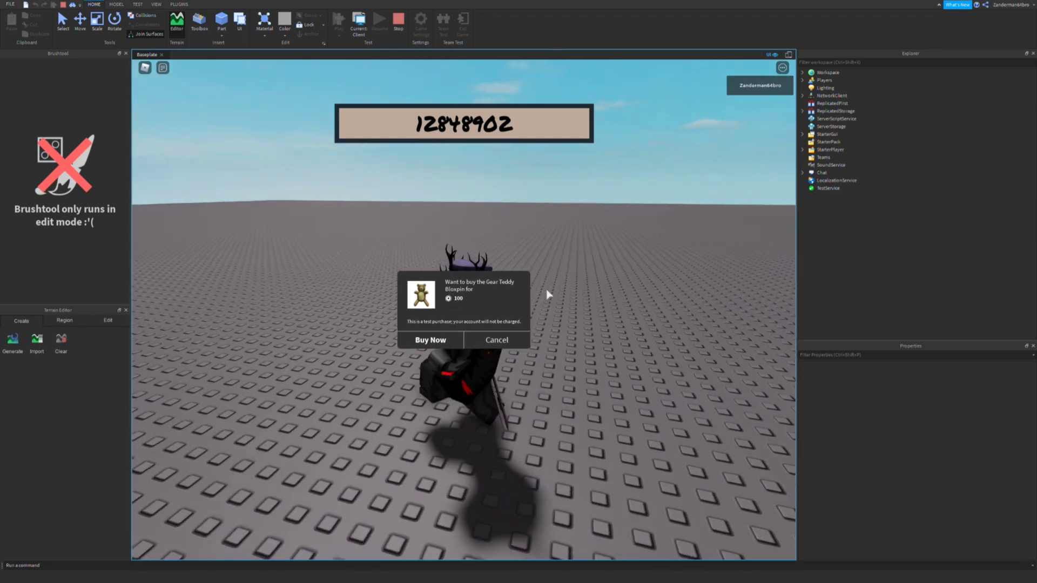
Buy Teddy Bloxpin in the test prompt and dismiss the success message.
{"action": "left_click", "coordinate": [429, 340]}
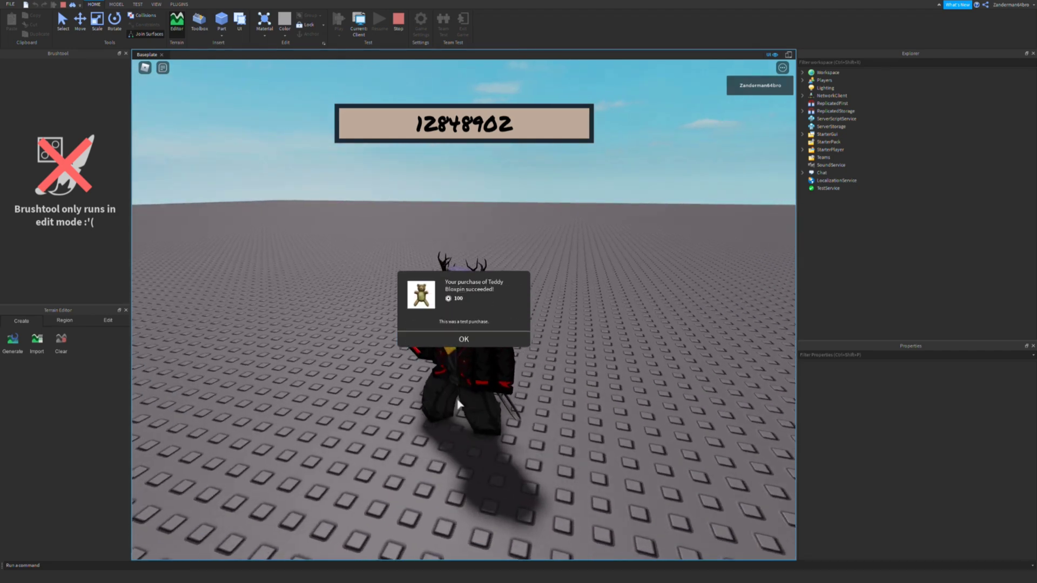
{"action": "left_click", "coordinate": [464, 339]}
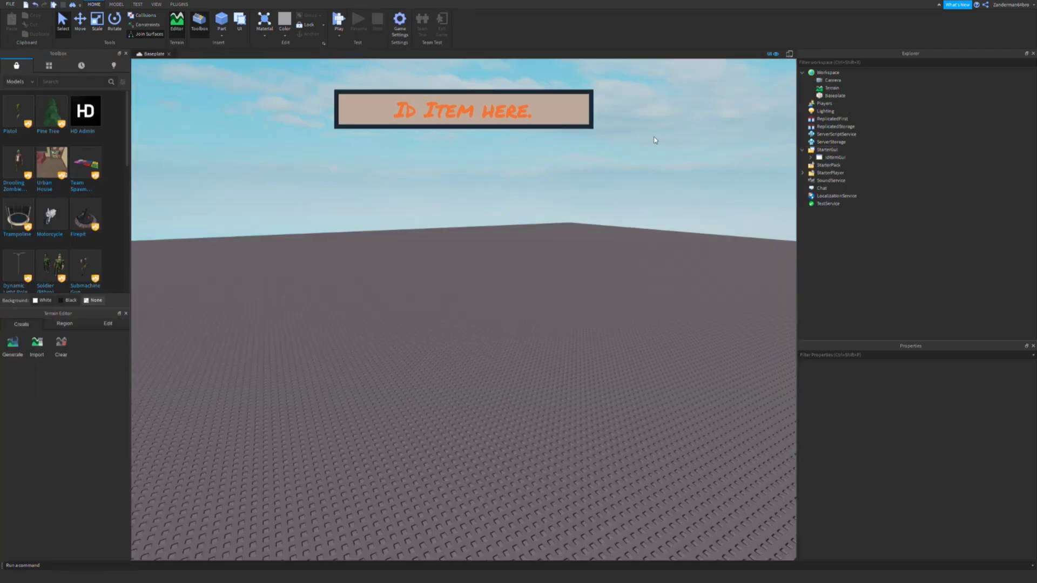
{"action": "left_click", "coordinate": [809, 149]}
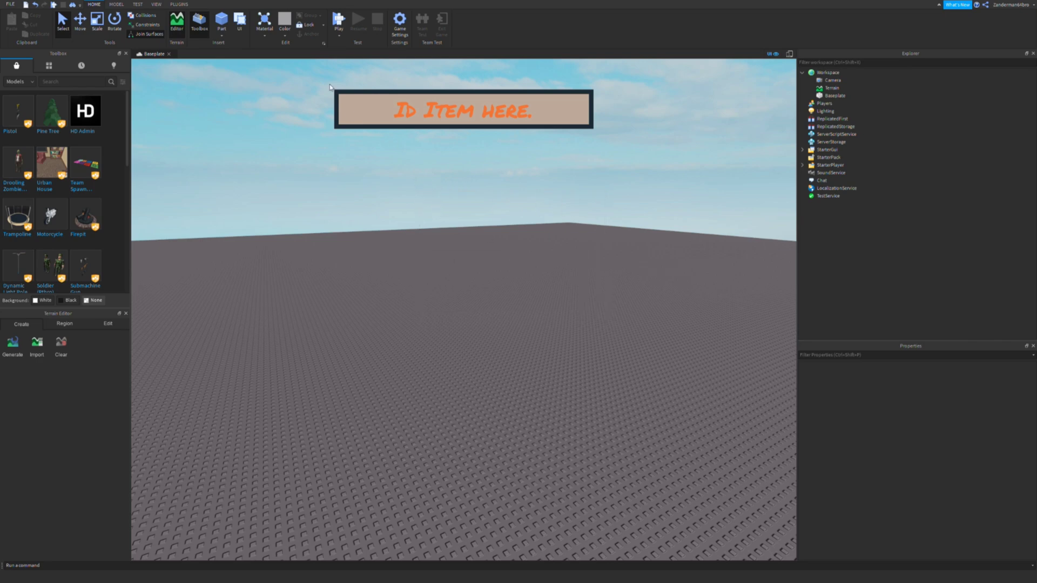
{"action": "mouse_move", "coordinate": [713, 140]}
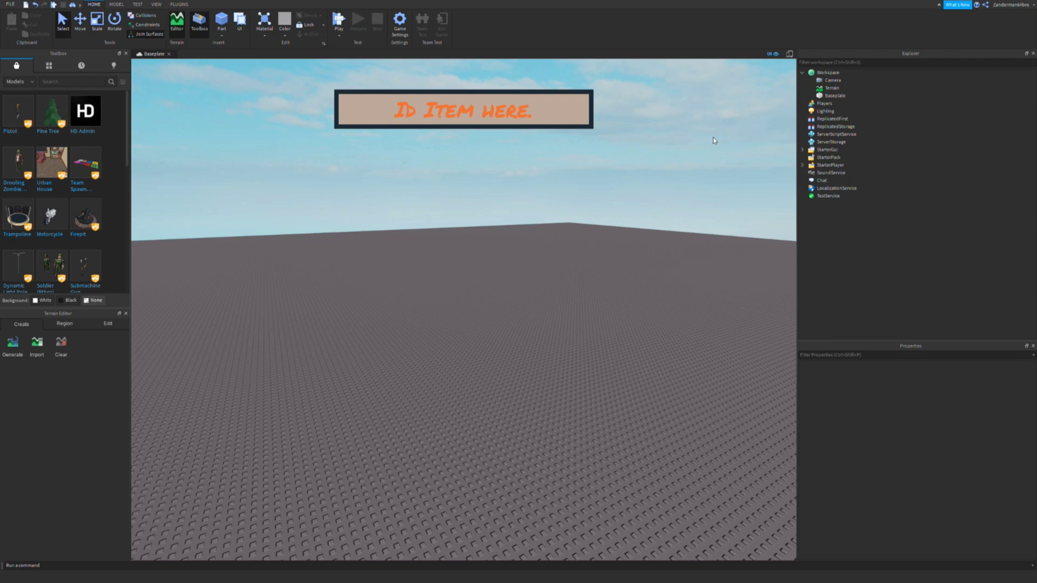
{"action": "mouse_move", "coordinate": [441, 139]}
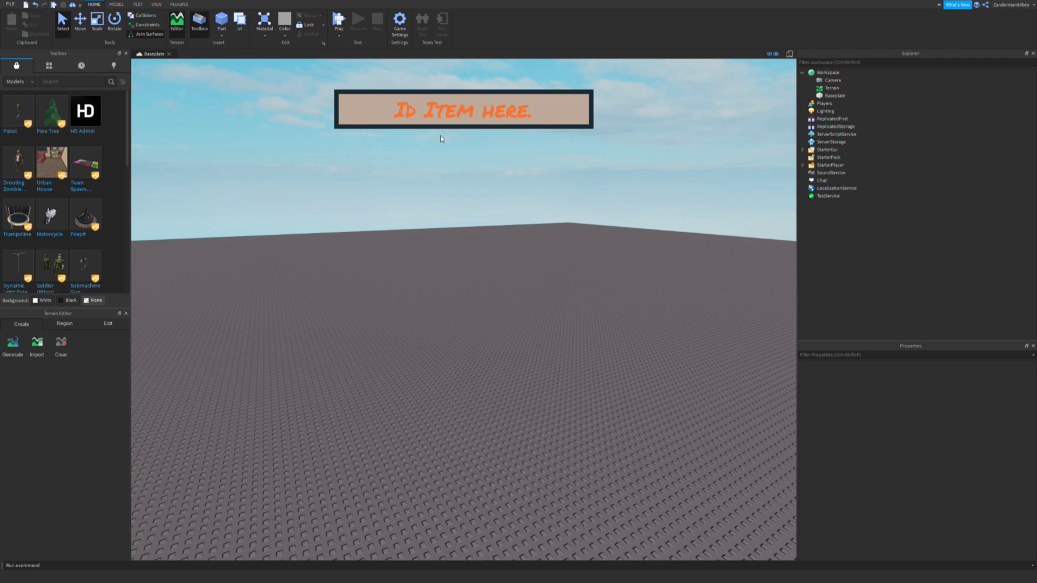
{"action": "mouse_move", "coordinate": [305, 80]}
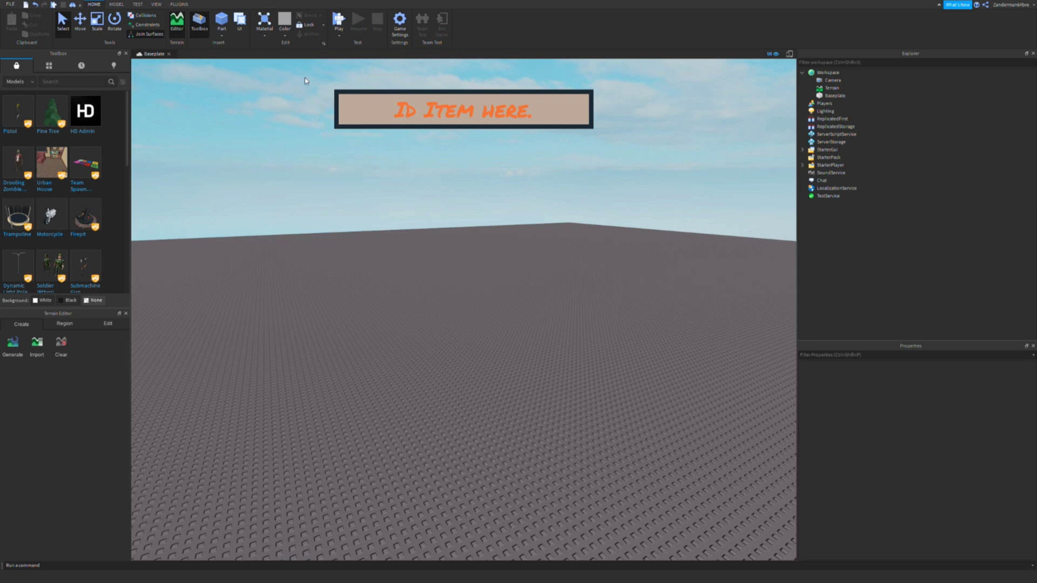
{"action": "mouse_move", "coordinate": [705, 150]}
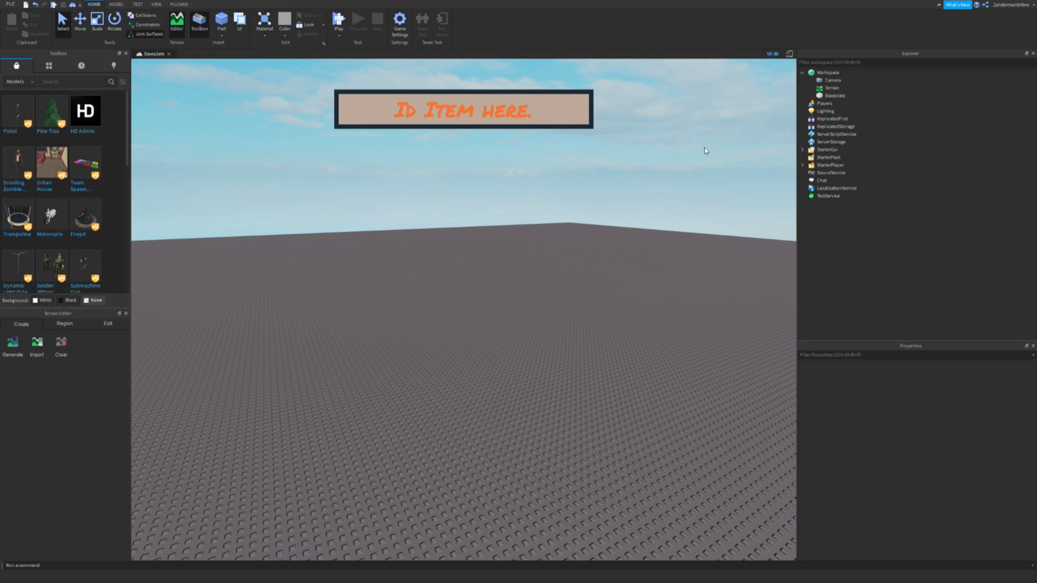
{"action": "mouse_move", "coordinate": [680, 132]}
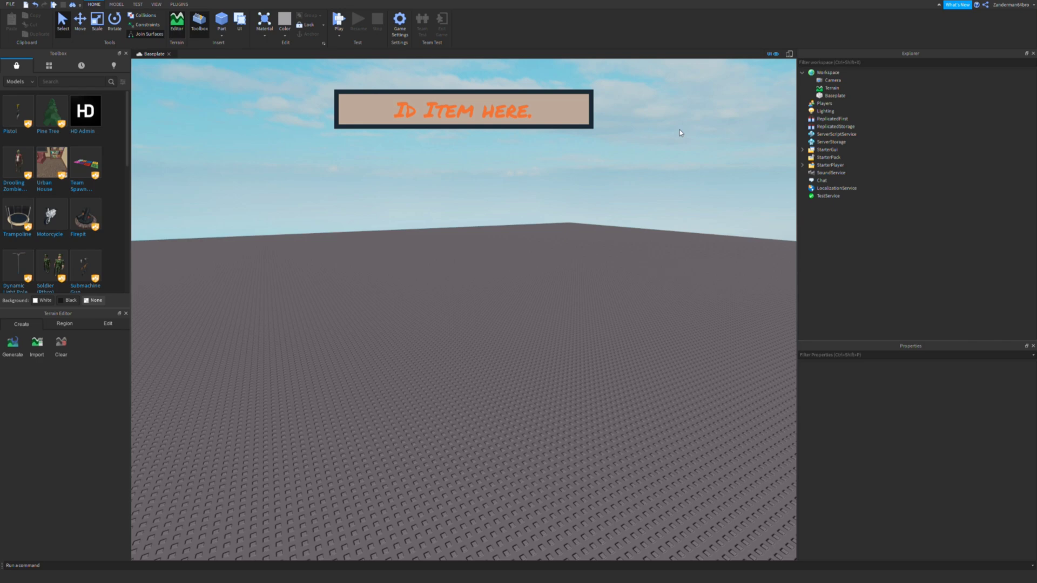
{"action": "mouse_move", "coordinate": [336, 94]}
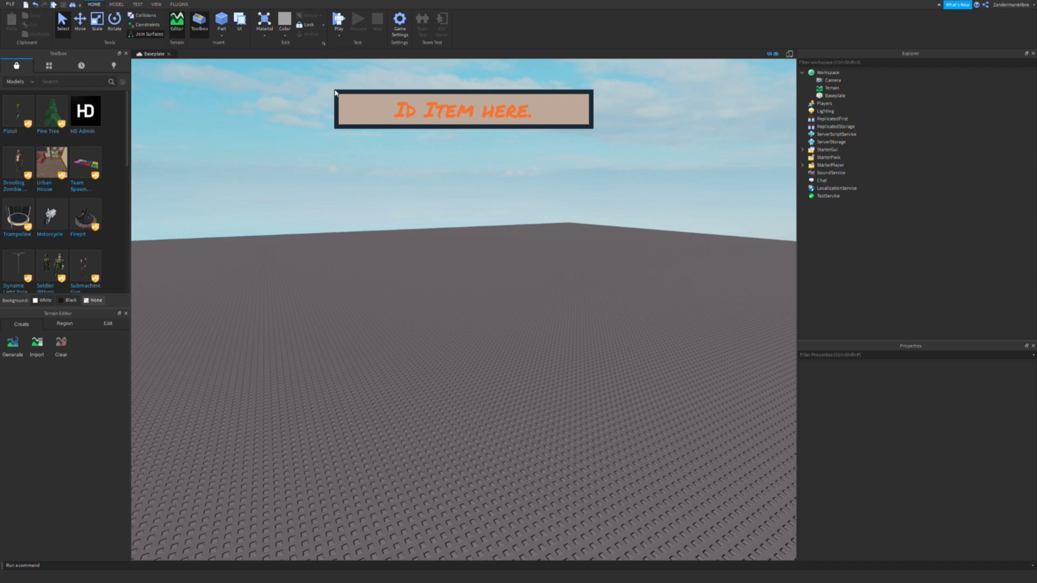
{"action": "mouse_move", "coordinate": [1001, 82]}
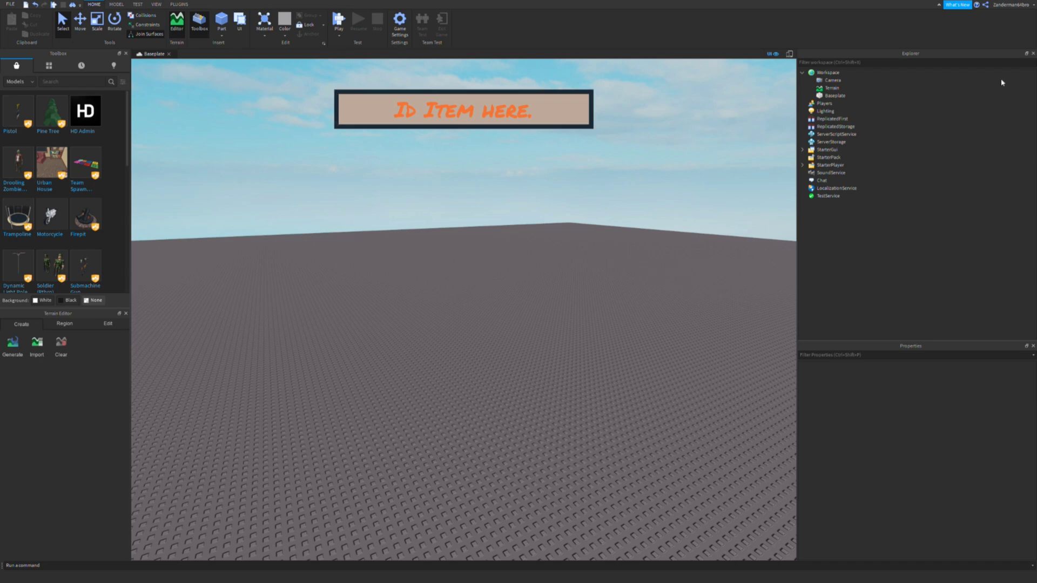